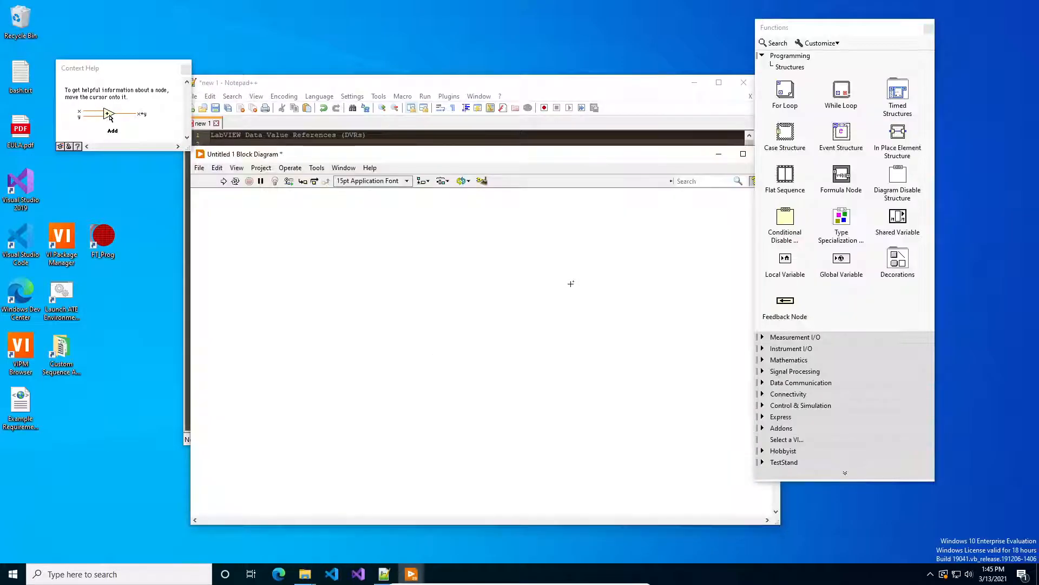
mouse_move(785, 90)
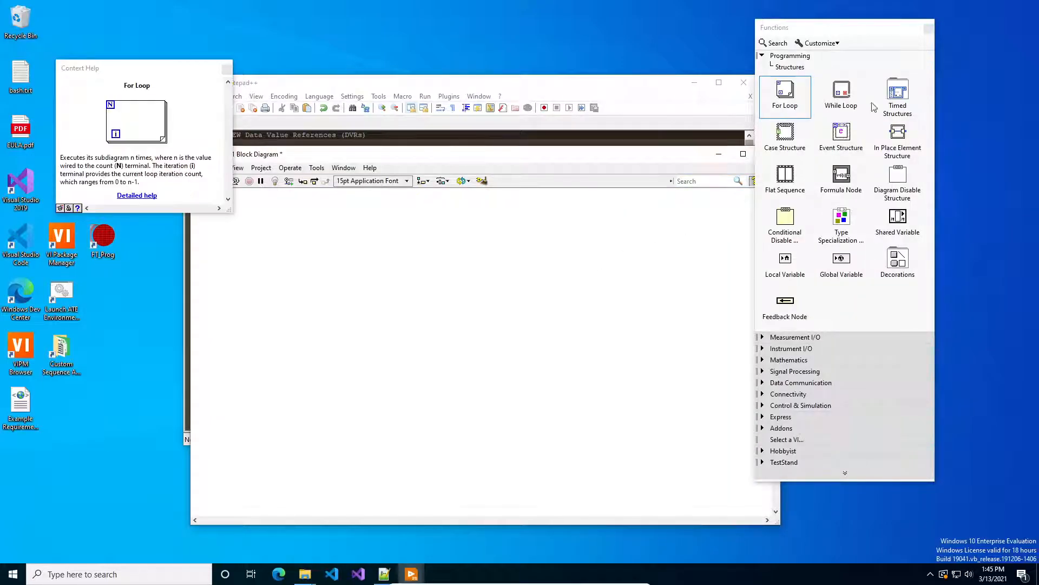
mouse_move(898, 132)
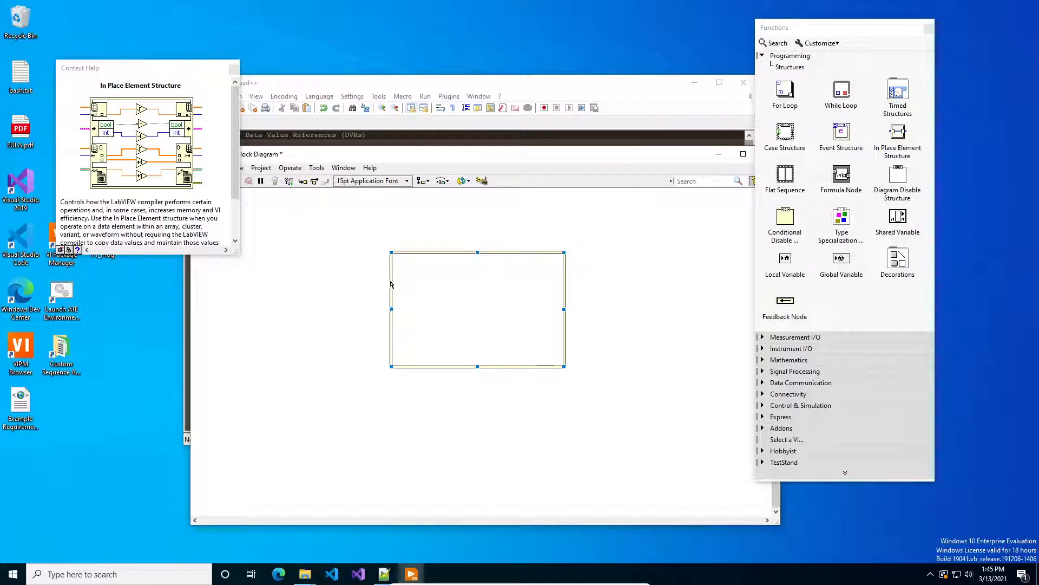
- Add Data Value Reference Read / Write Element border nodes to the In Place Element structure
right_click(476, 307)
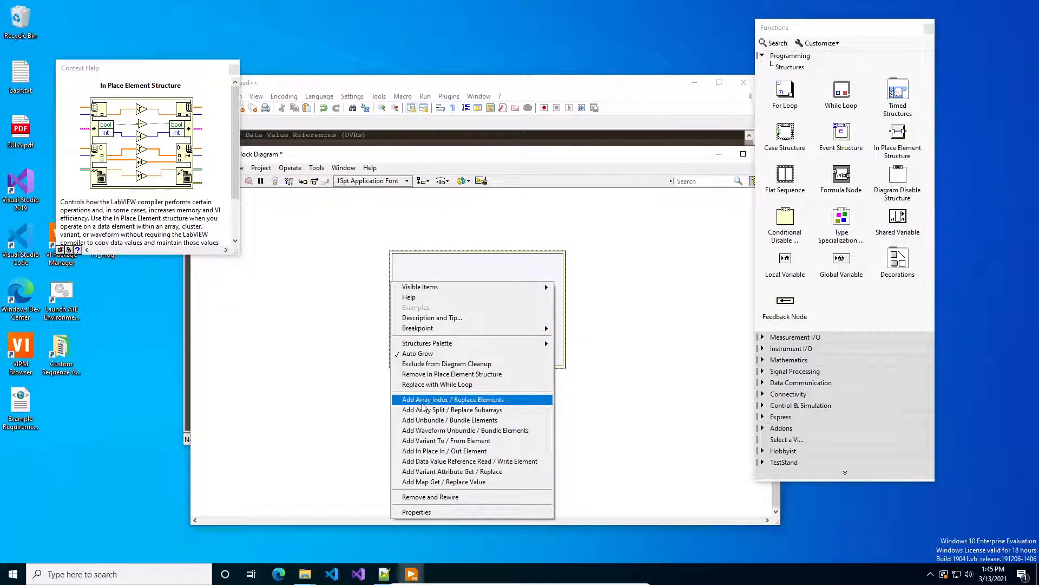
mouse_move(446, 466)
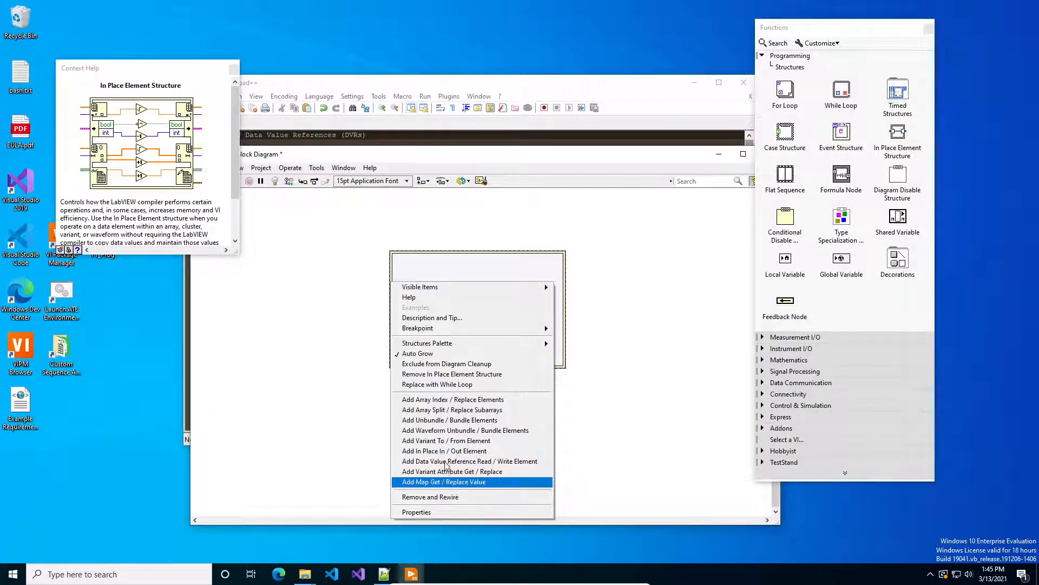
mouse_move(448, 461)
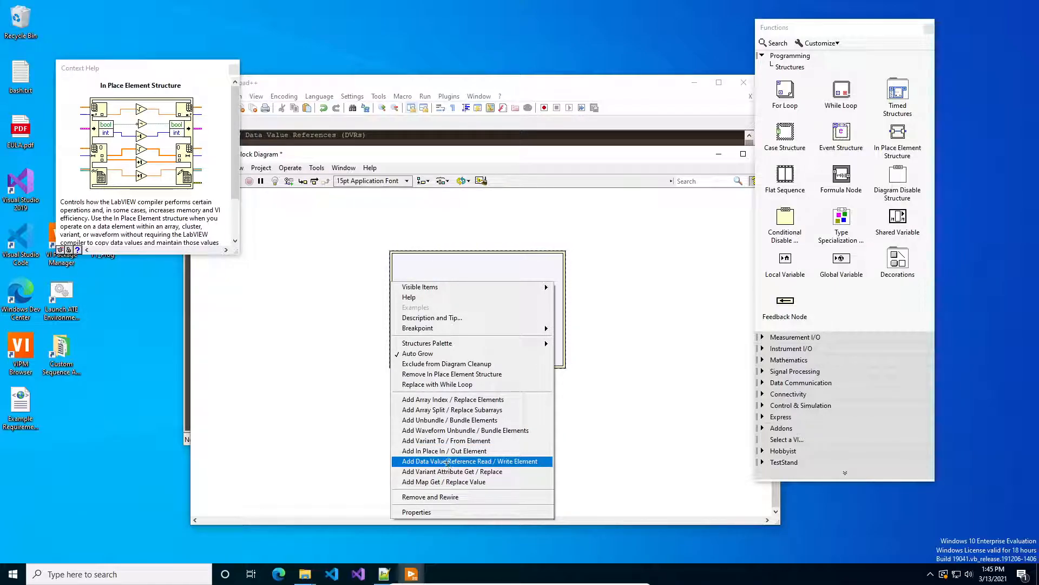
left_click(468, 461)
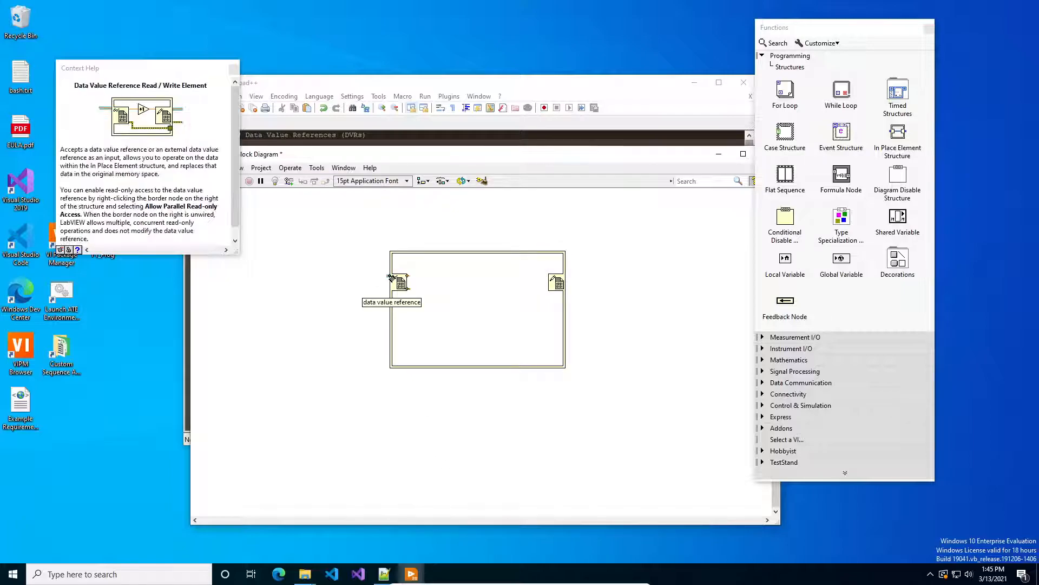
- Add a New Data Value Reference node fed by a TRUE Boolean constant into the left border node
right_click(398, 280)
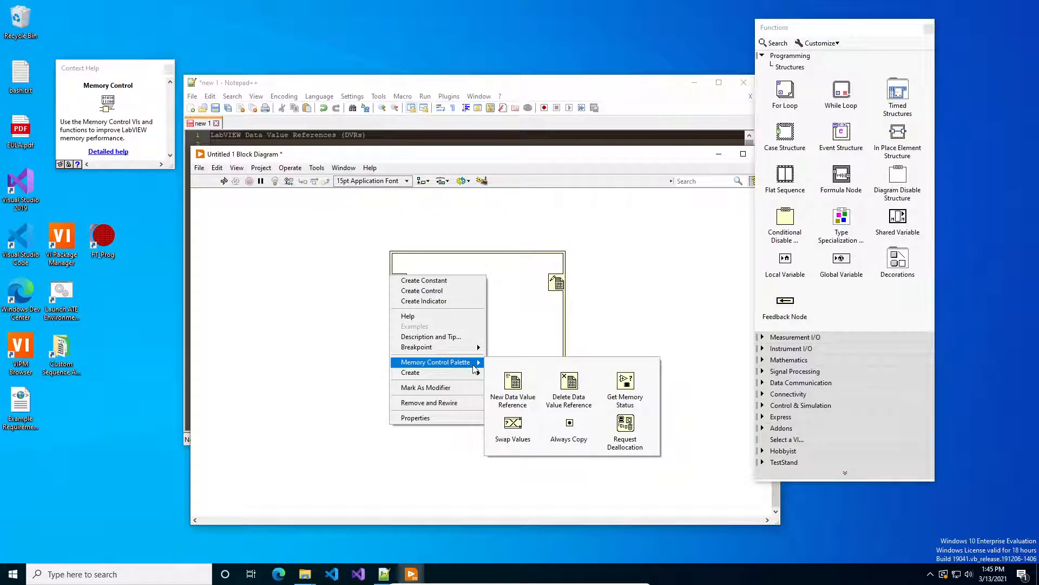
mouse_move(513, 386)
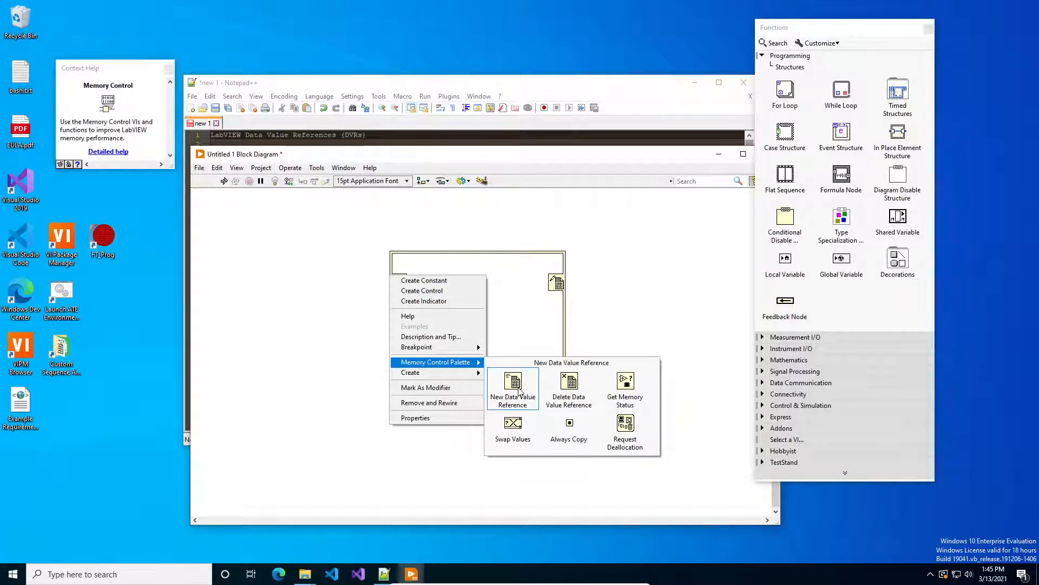
left_click(513, 383)
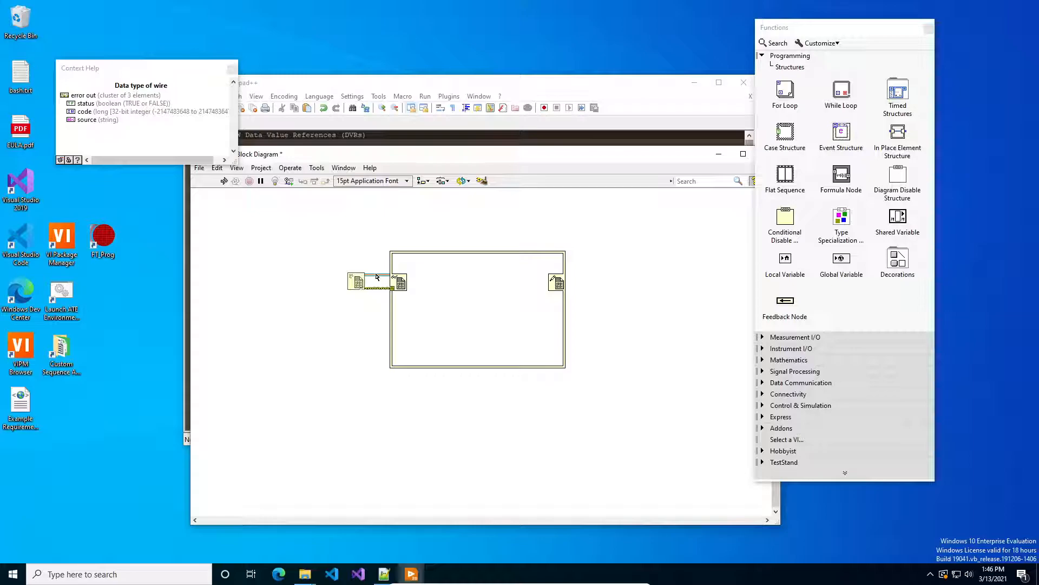
mouse_move(362, 282)
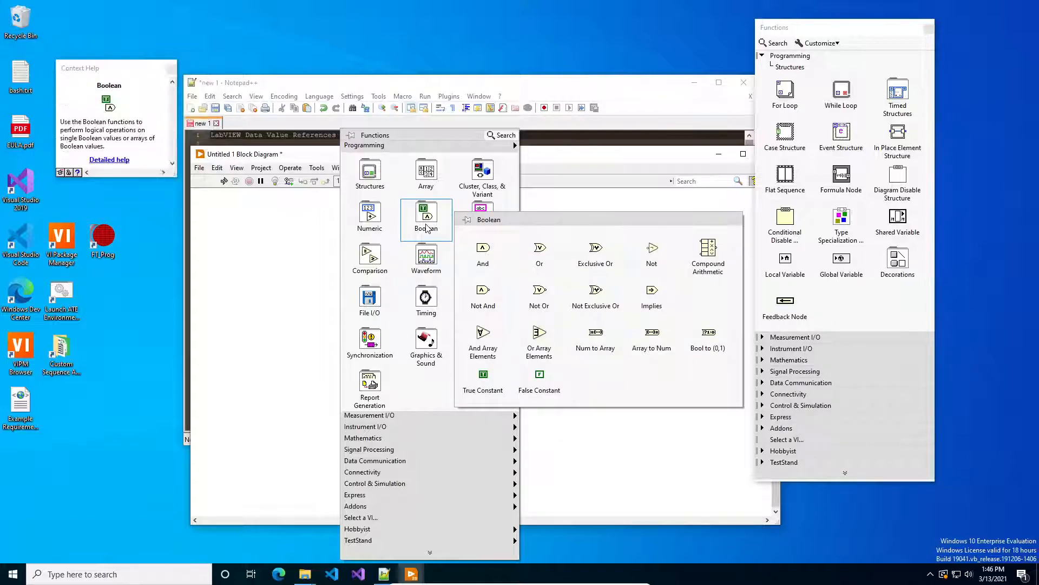
mouse_move(369, 212)
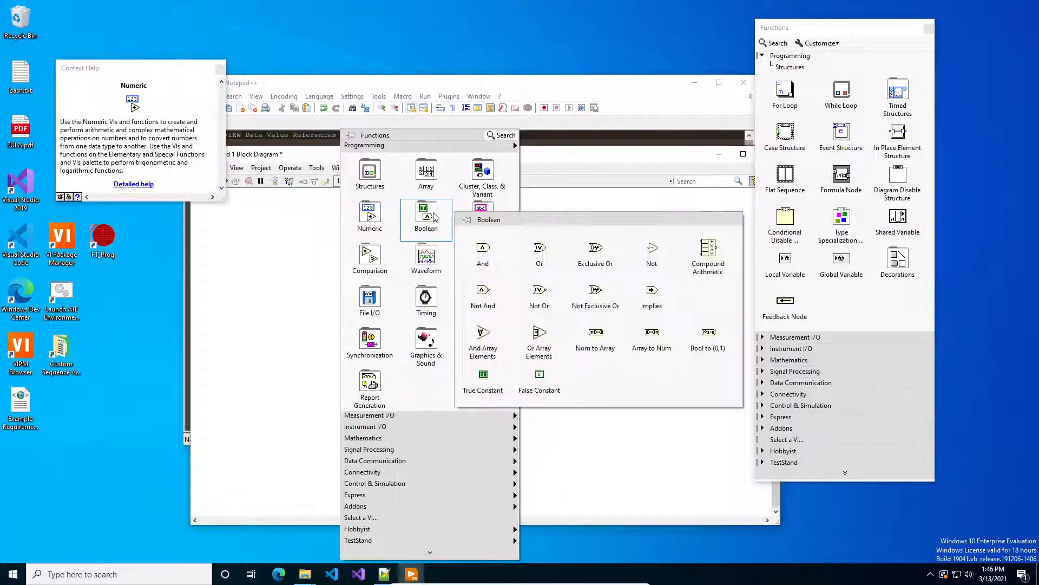
left_click(482, 374)
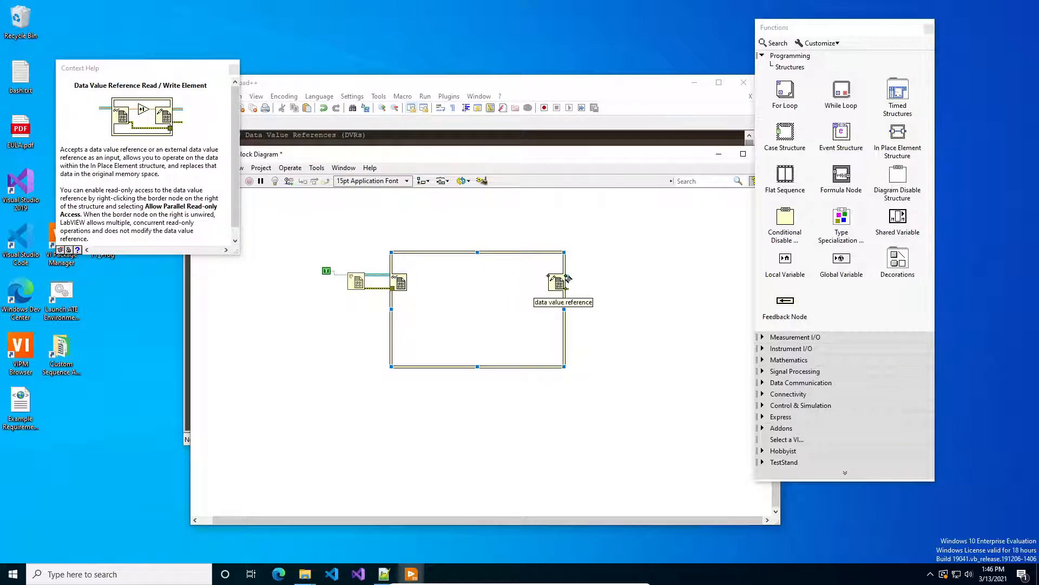
- Place a Delete Data Value Reference function to the right of the structure from the Memory Control palette
right_click(559, 282)
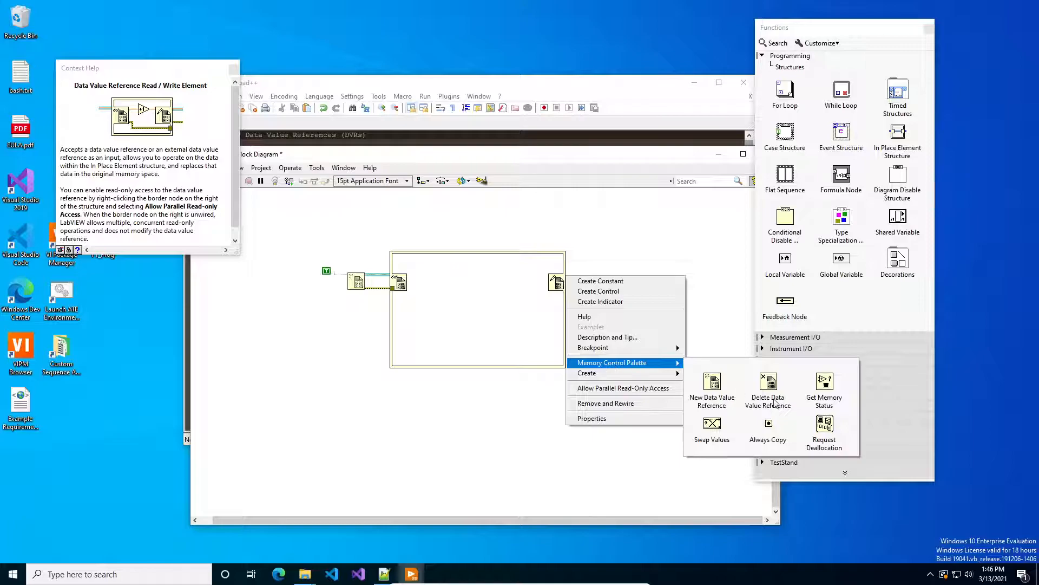
left_click(768, 381)
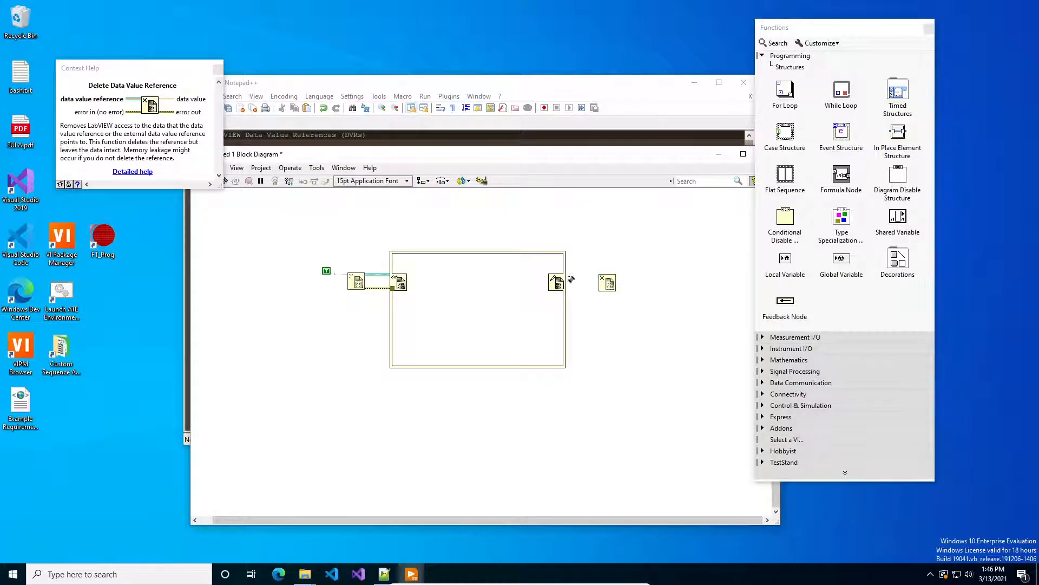
mouse_move(607, 281)
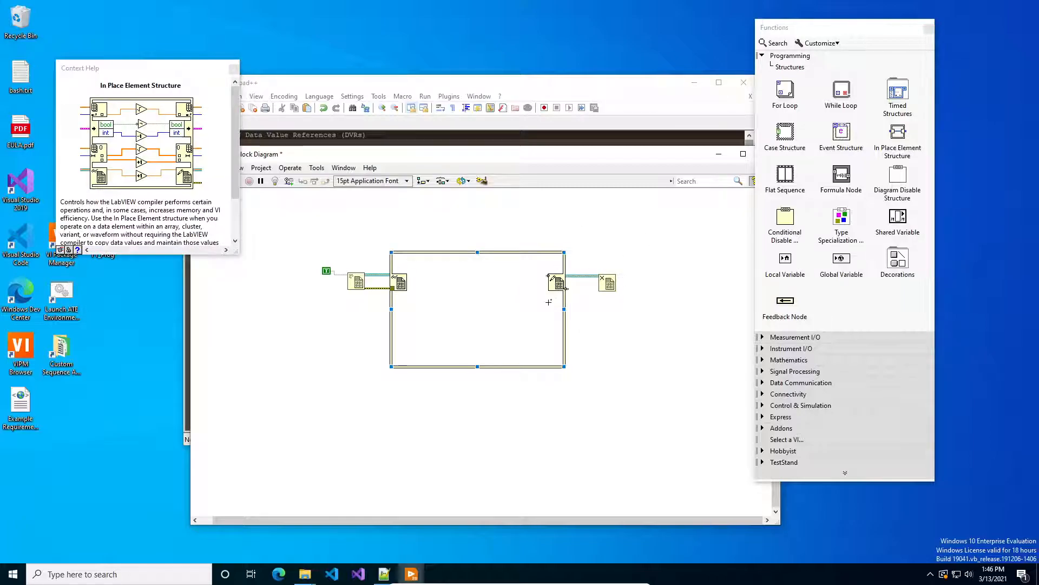
mouse_move(564, 291)
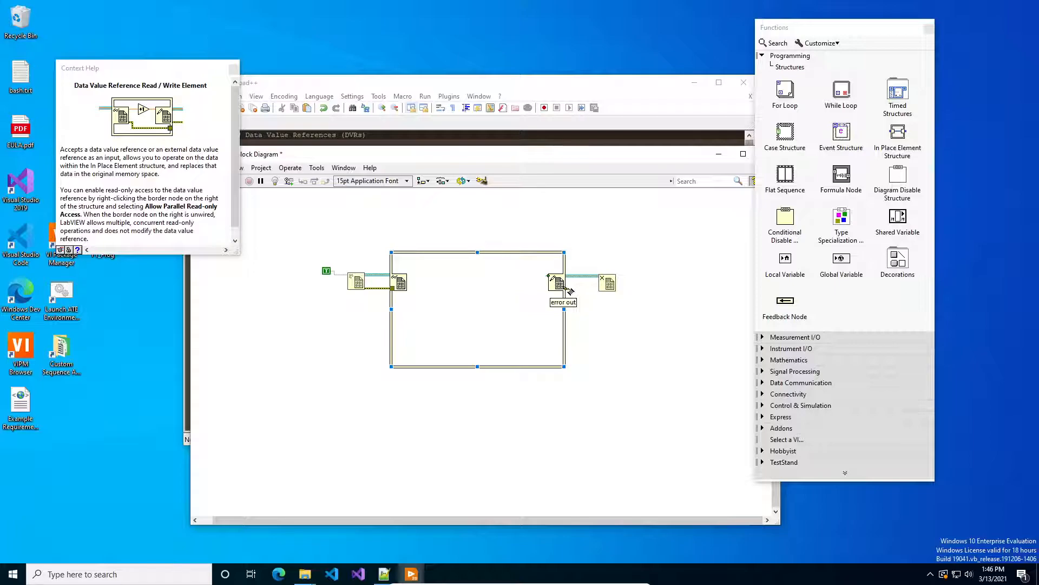
mouse_move(605, 295)
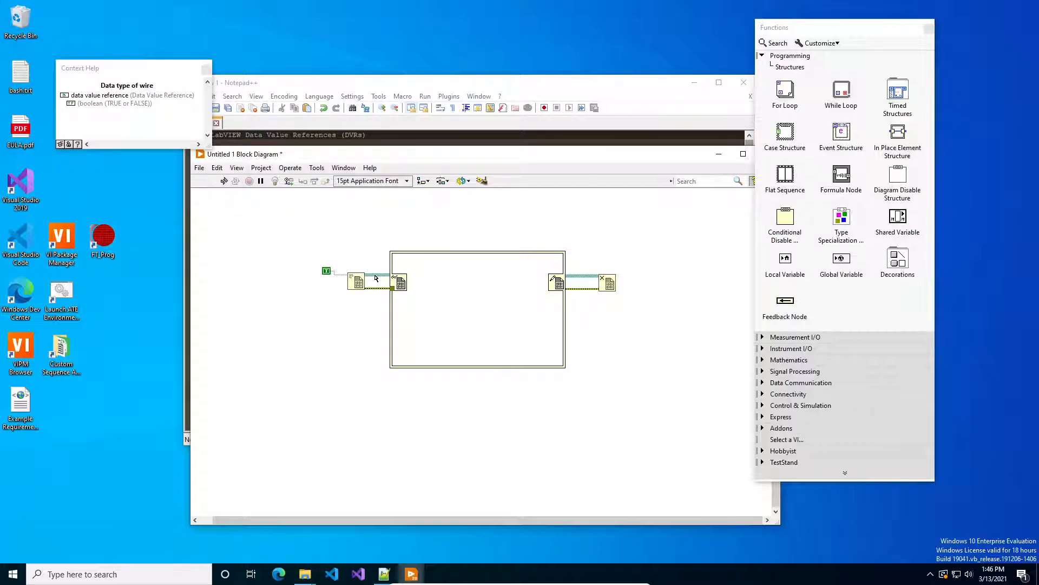
mouse_move(402, 277)
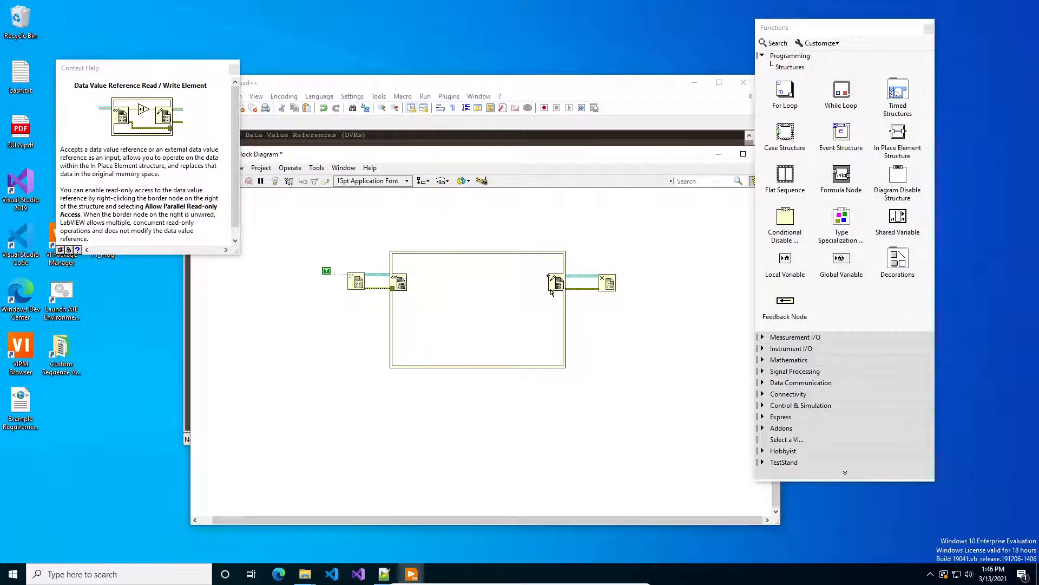
mouse_move(414, 271)
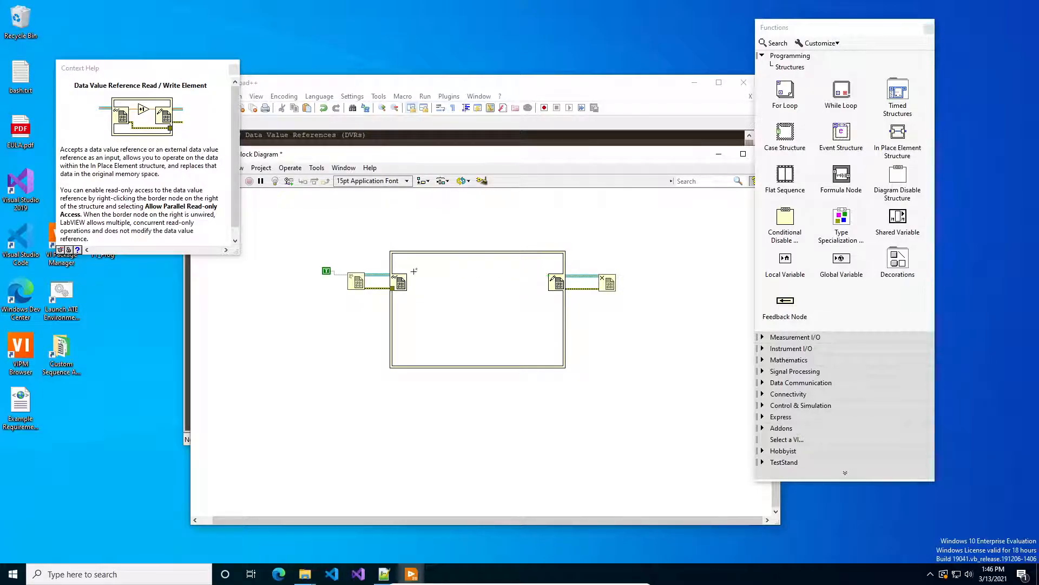
- Wire New DVR into the structure's input node and the right border node into Delete DVR
right_click(557, 281)
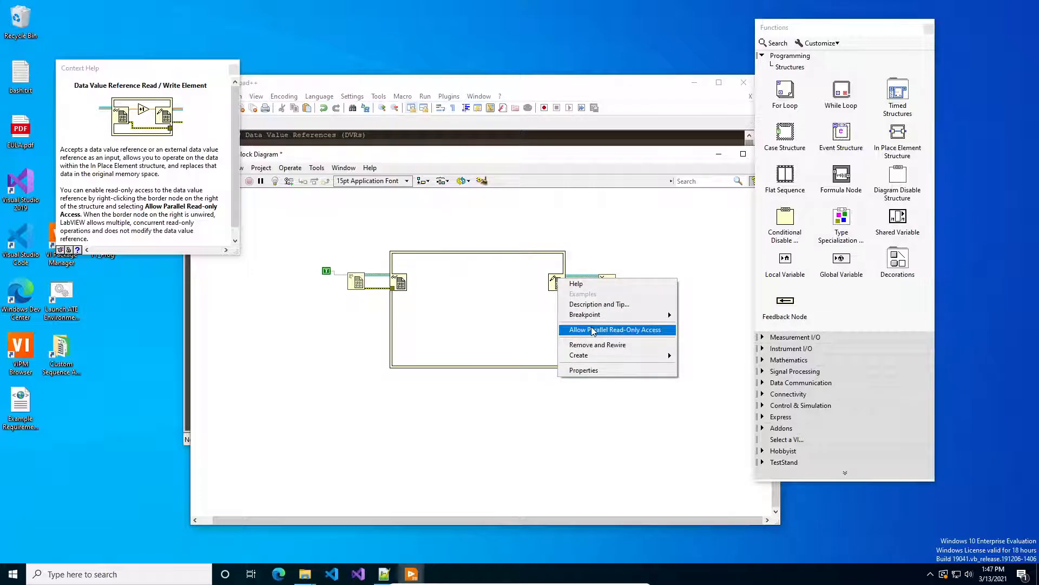
mouse_move(521, 320)
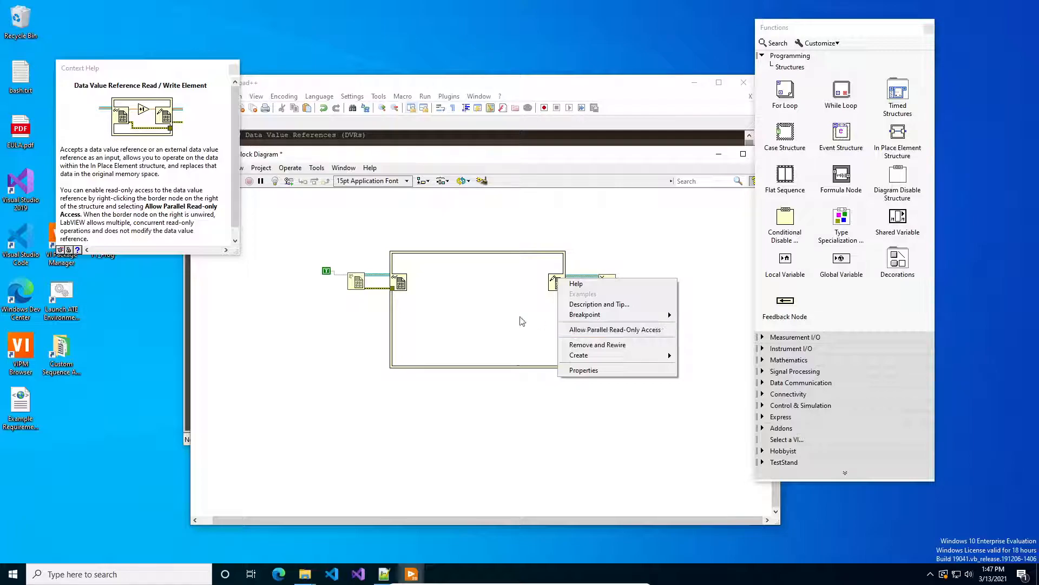
left_click(497, 309)
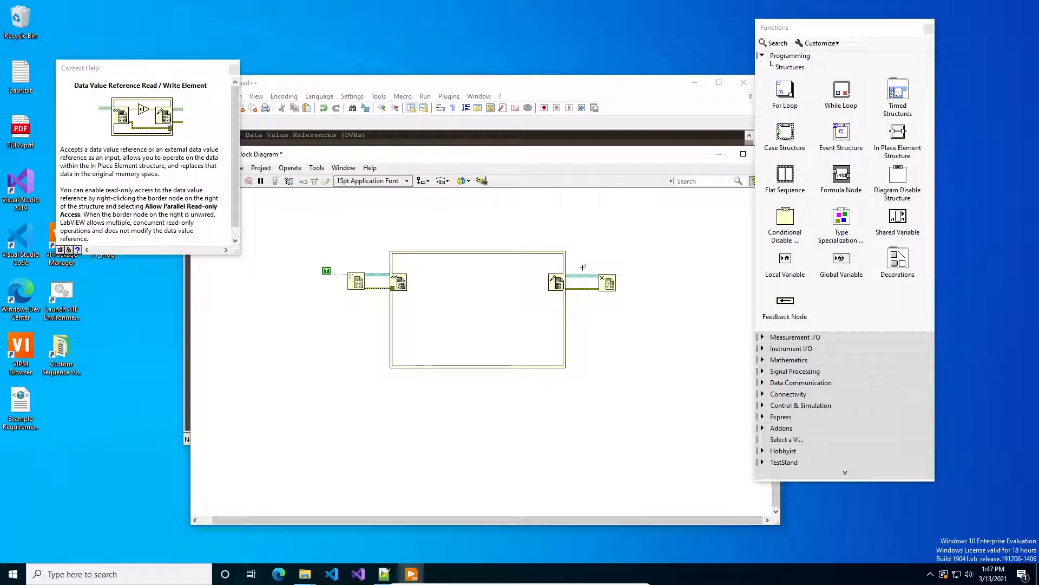
left_click(444, 273)
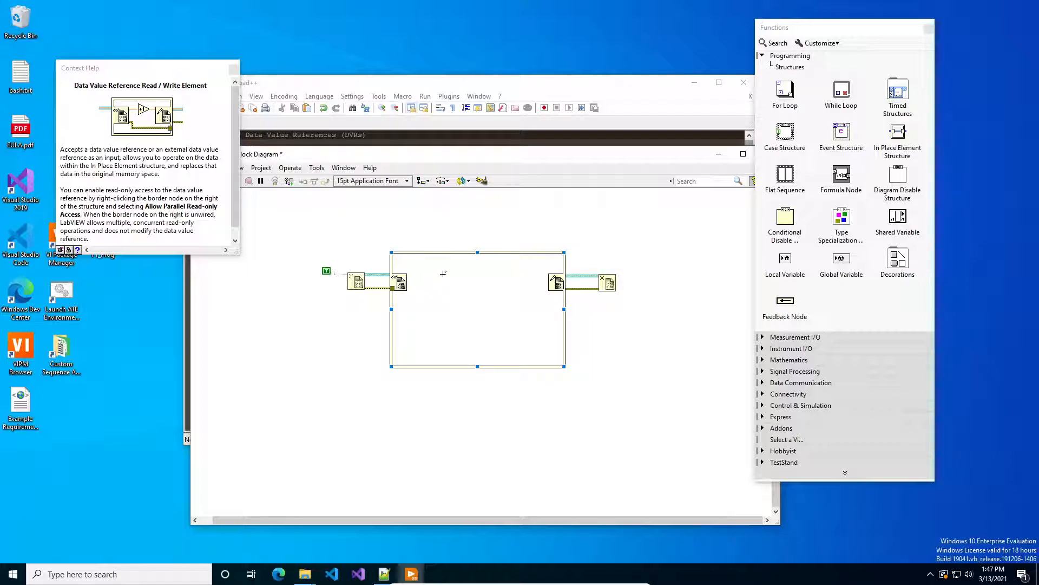
mouse_move(495, 329)
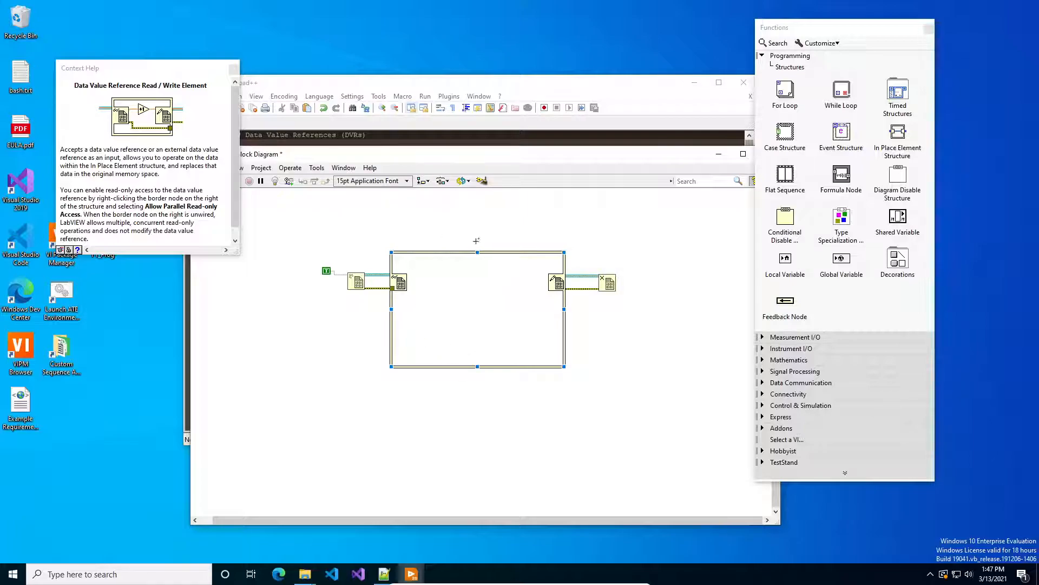
mouse_move(535, 308)
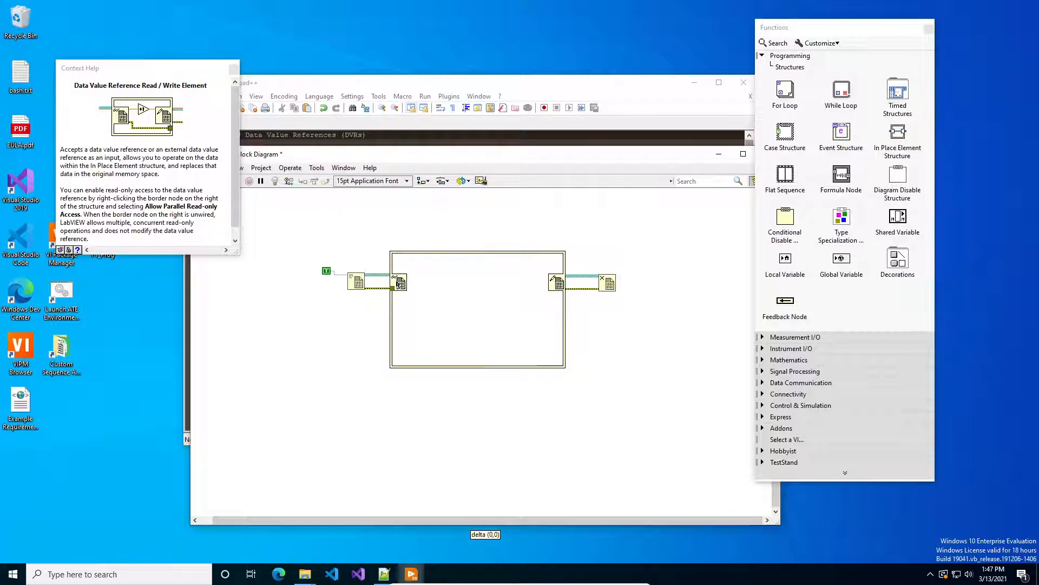
mouse_move(404, 280)
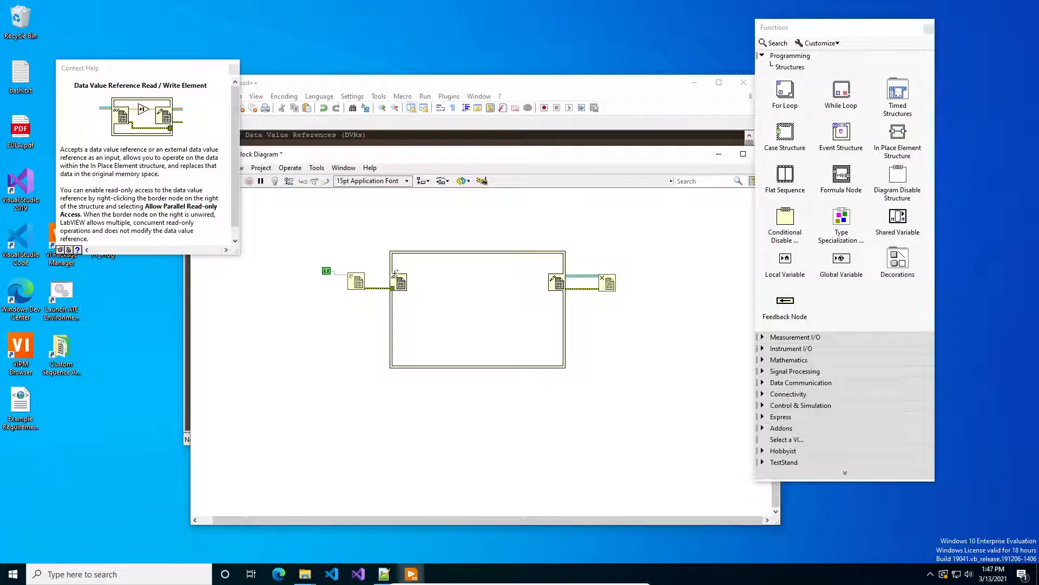
left_click(398, 280)
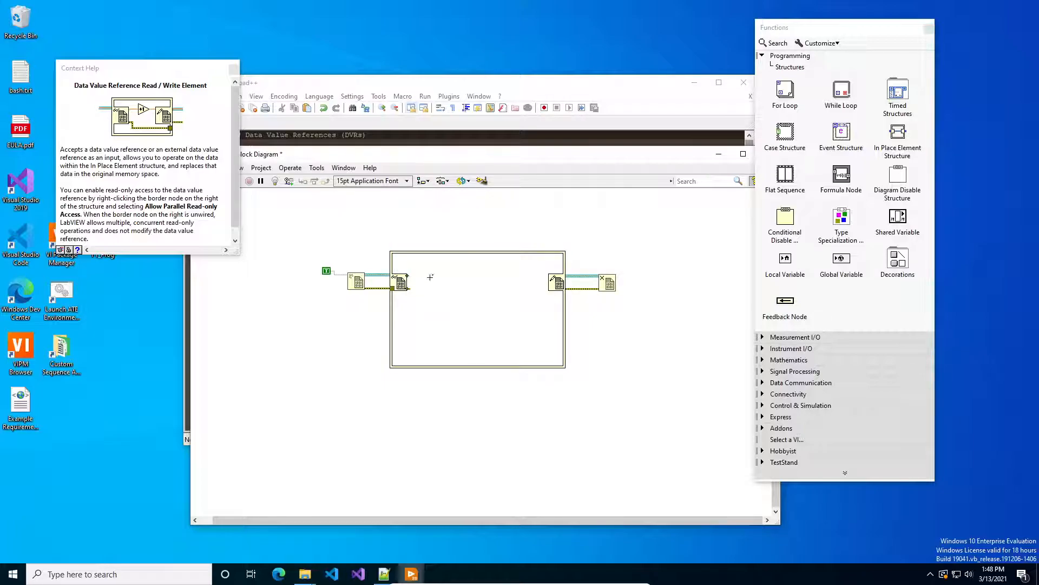
- Wire the structure's read node through a Not function to the write node
right_click(431, 277)
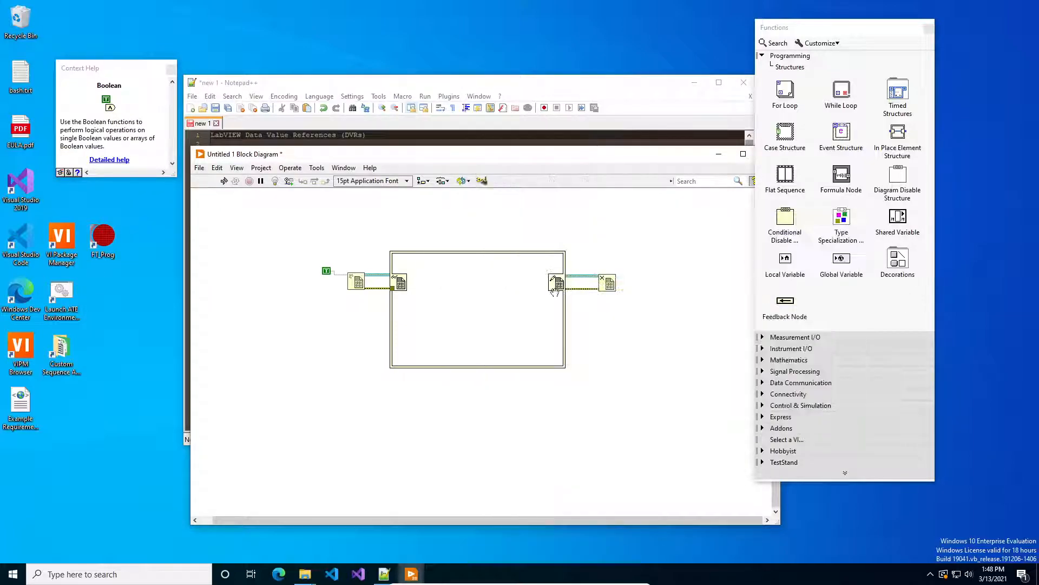
mouse_move(400, 281)
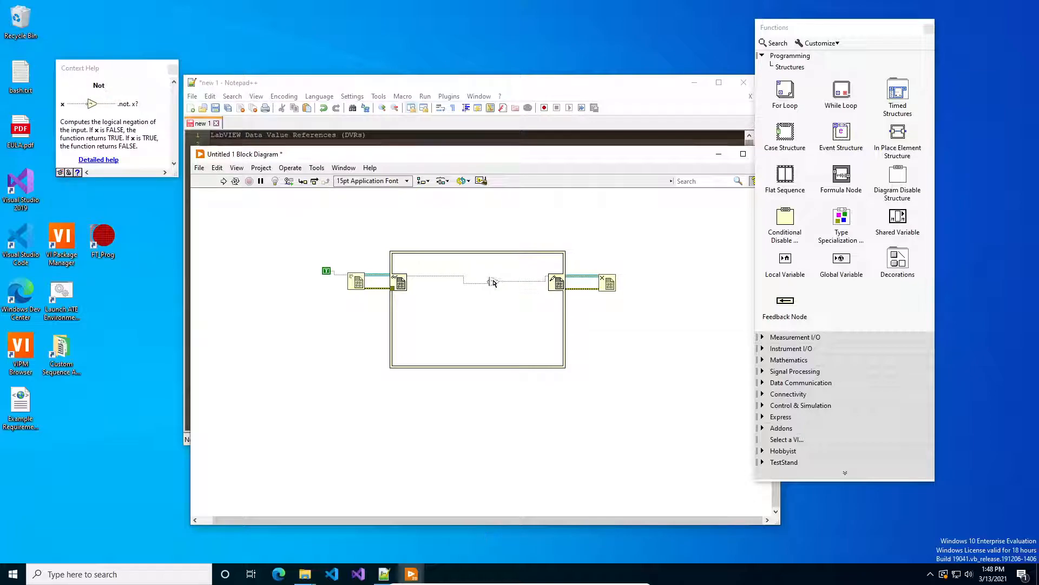
left_click(492, 282)
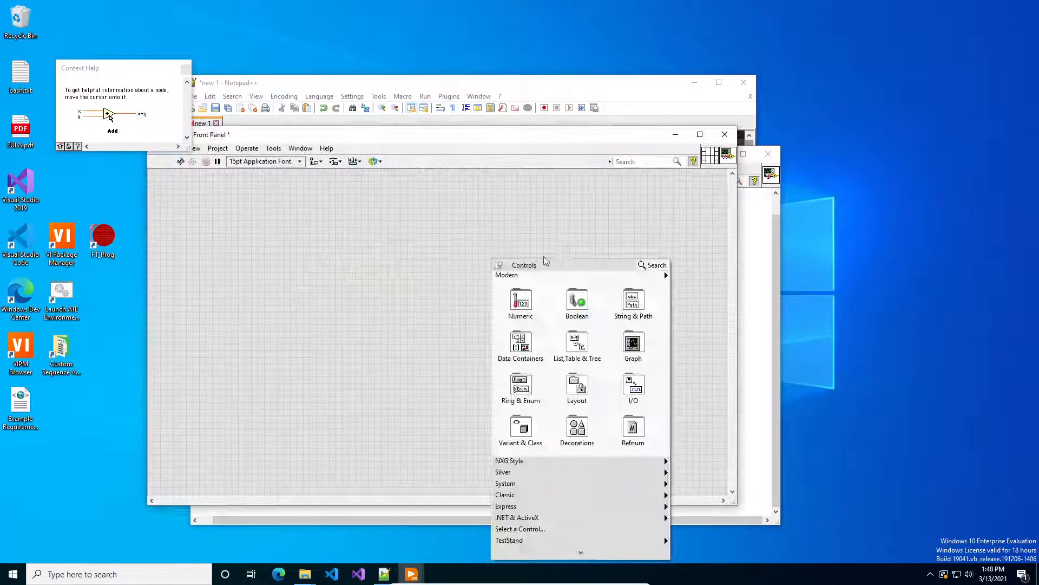
- Add a VISA Resource from I/O controls and make its terminal a constant feeding New DVR
left_click(577, 386)
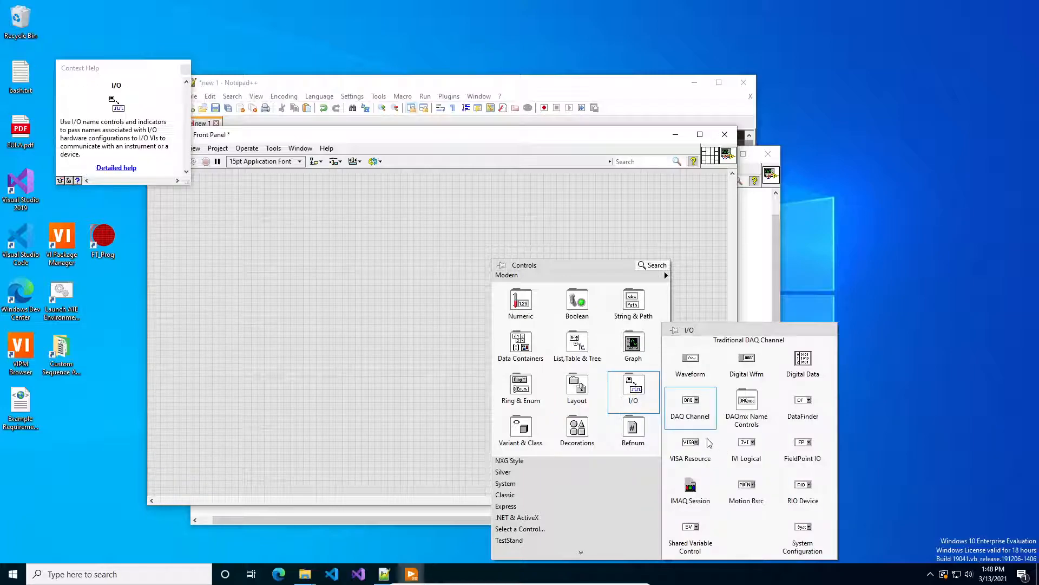
left_click(690, 442)
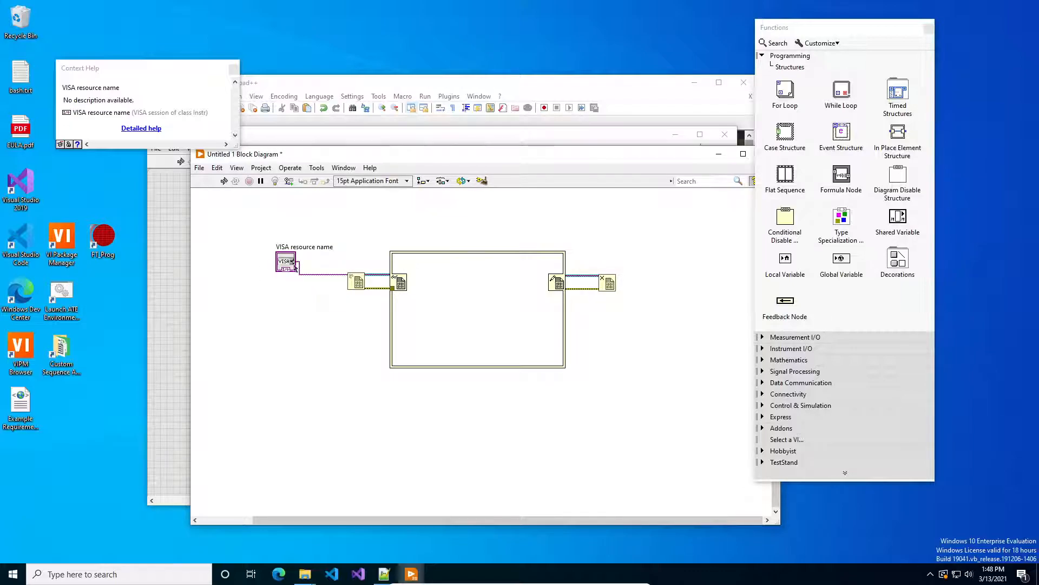
right_click(286, 261)
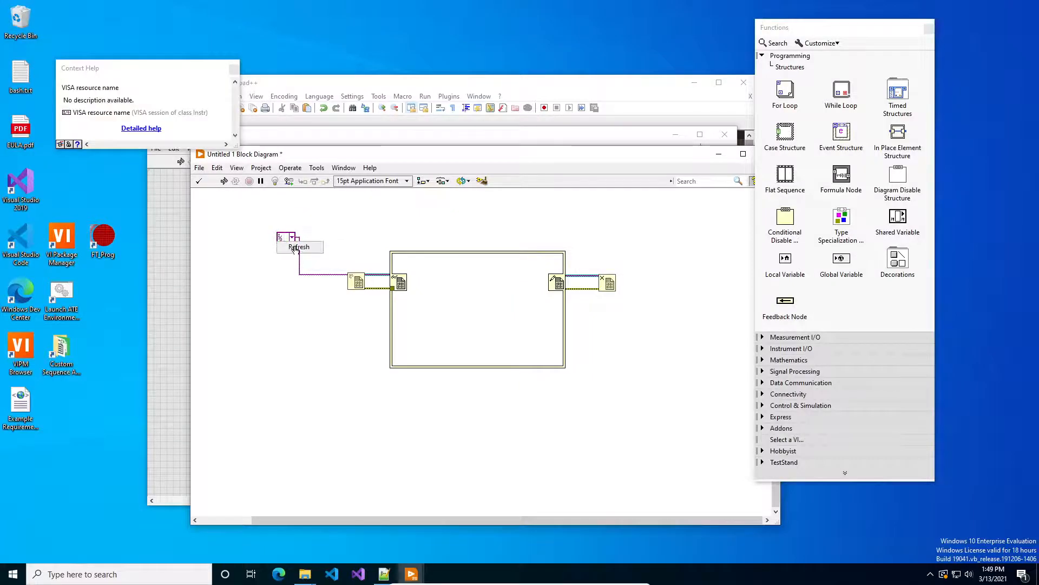
left_click_drag(299, 246, 288, 263)
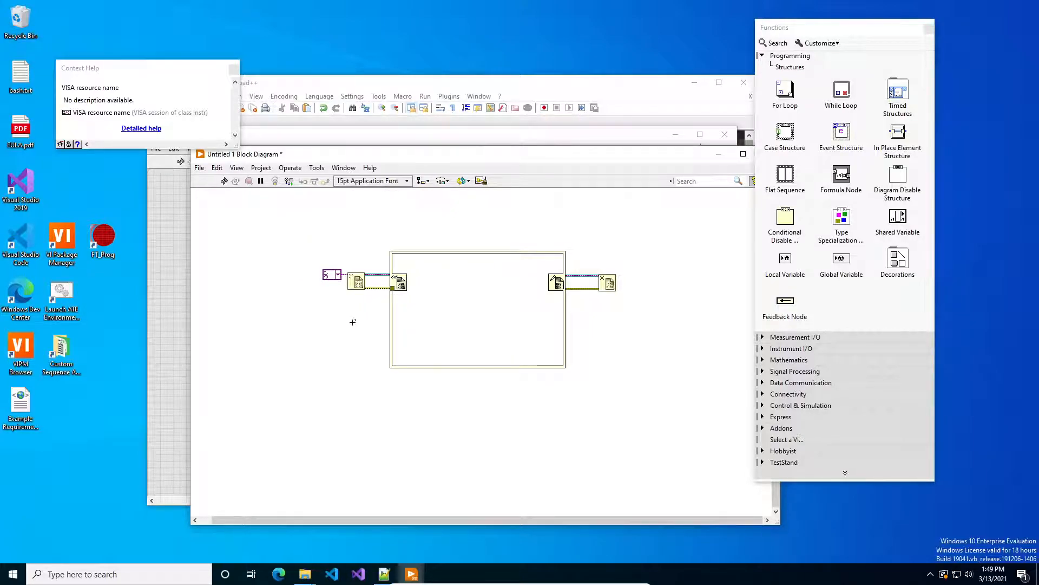
mouse_move(404, 269)
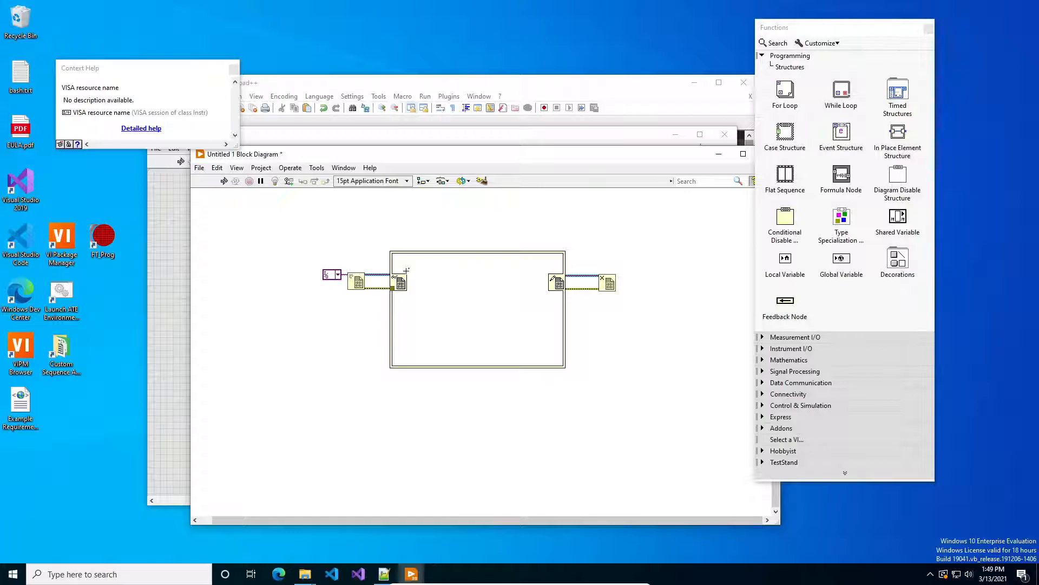
mouse_move(341, 263)
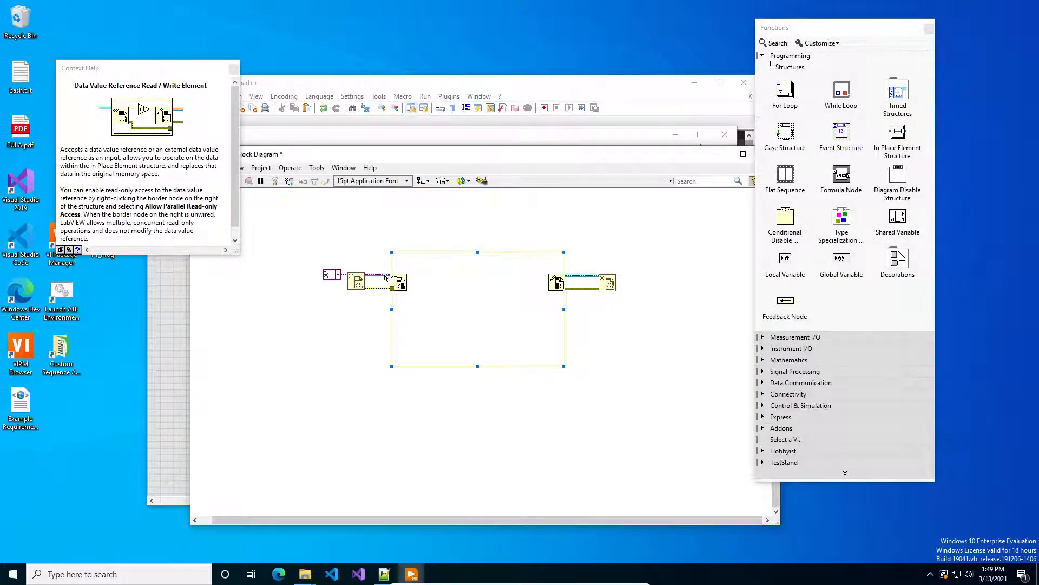
- Create a DVR control from the reference wire and remove the wire into Delete DVR
right_click(385, 276)
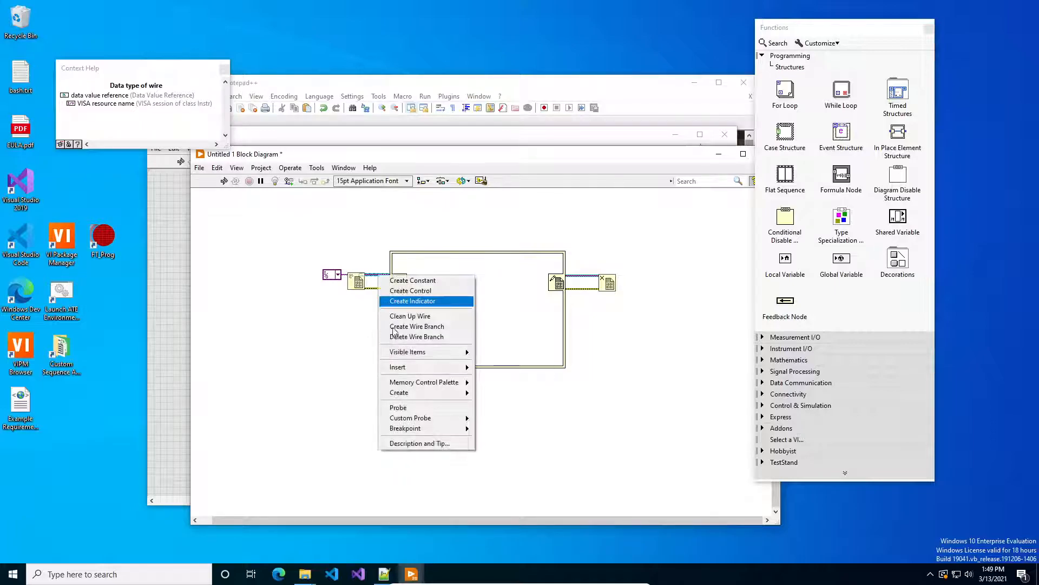
mouse_move(398, 393)
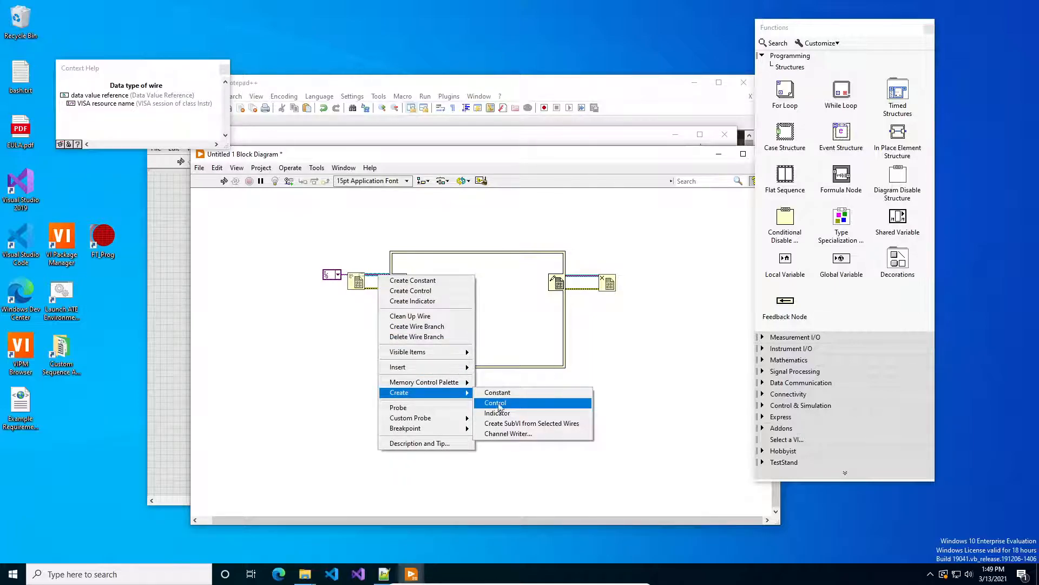
left_click(495, 403)
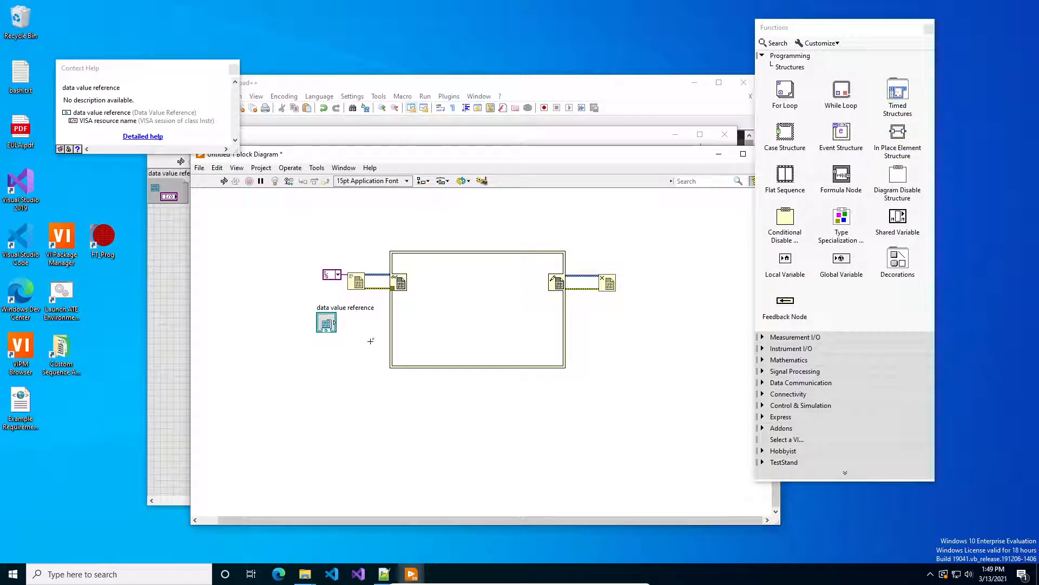
left_click(477, 318)
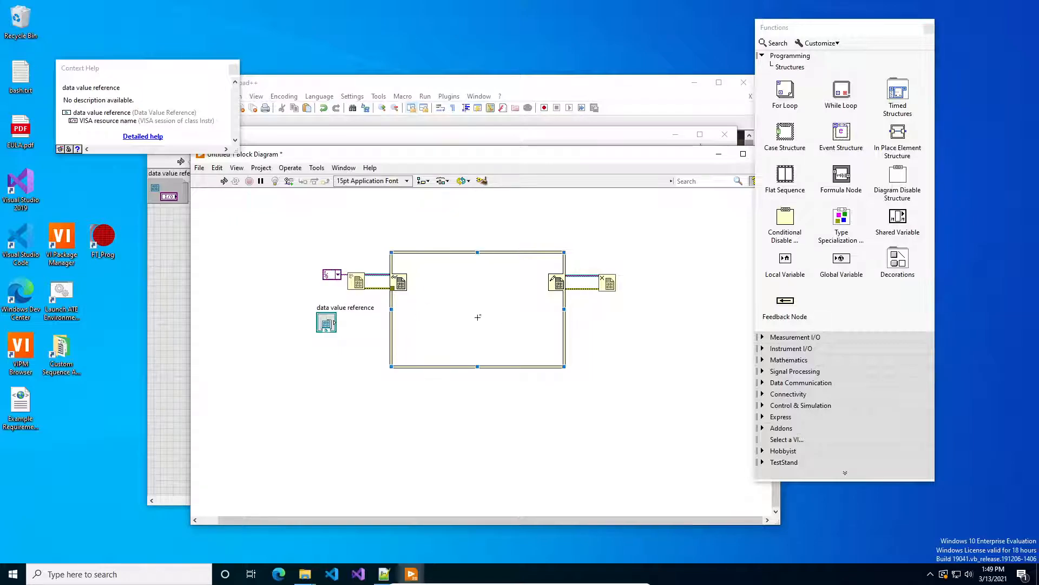
mouse_move(577, 264)
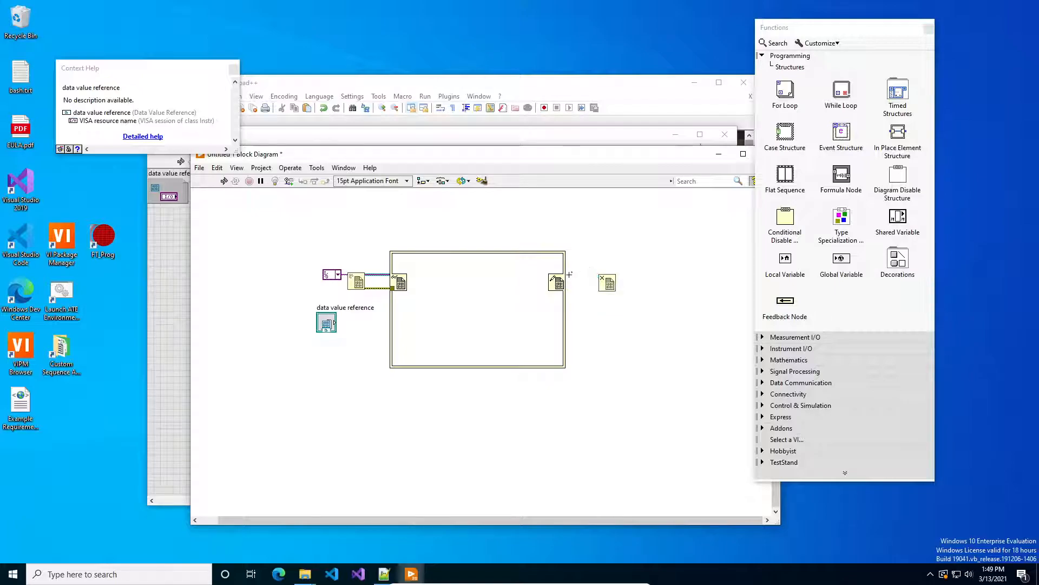
- Create a DVR indicator from the structure's right border node output
right_click(556, 282)
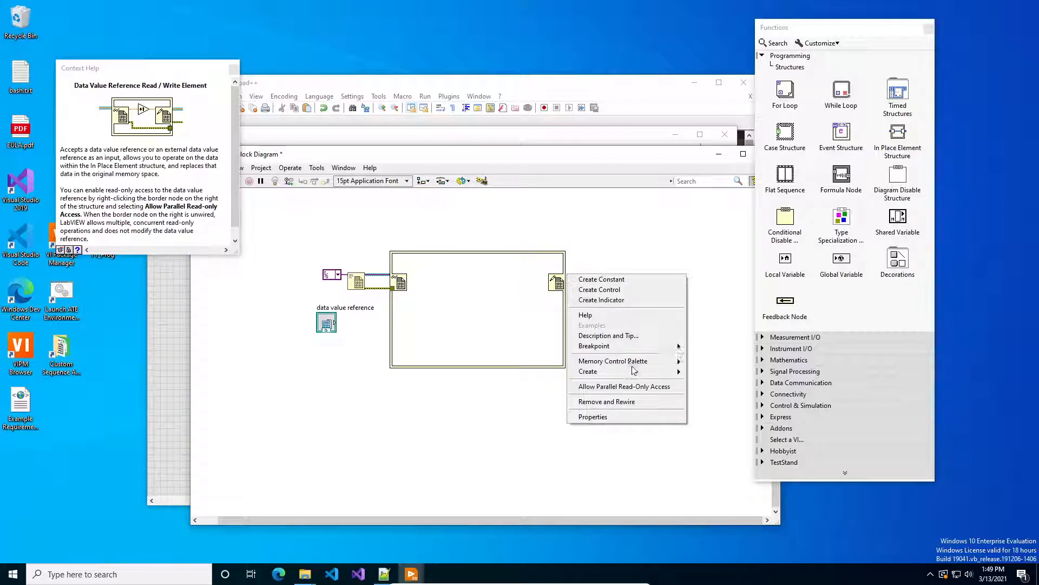
mouse_move(588, 371)
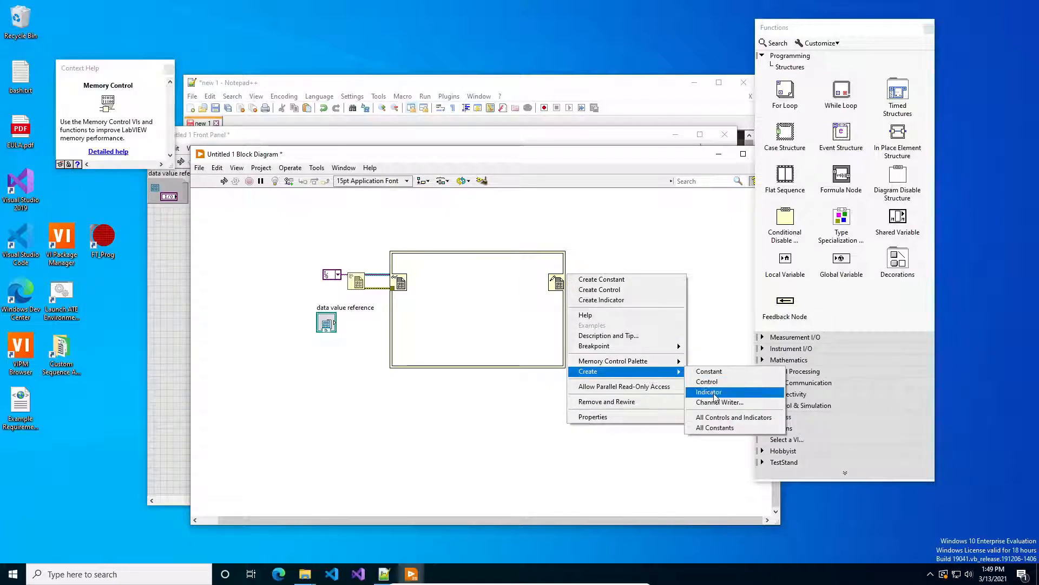
left_click(708, 392)
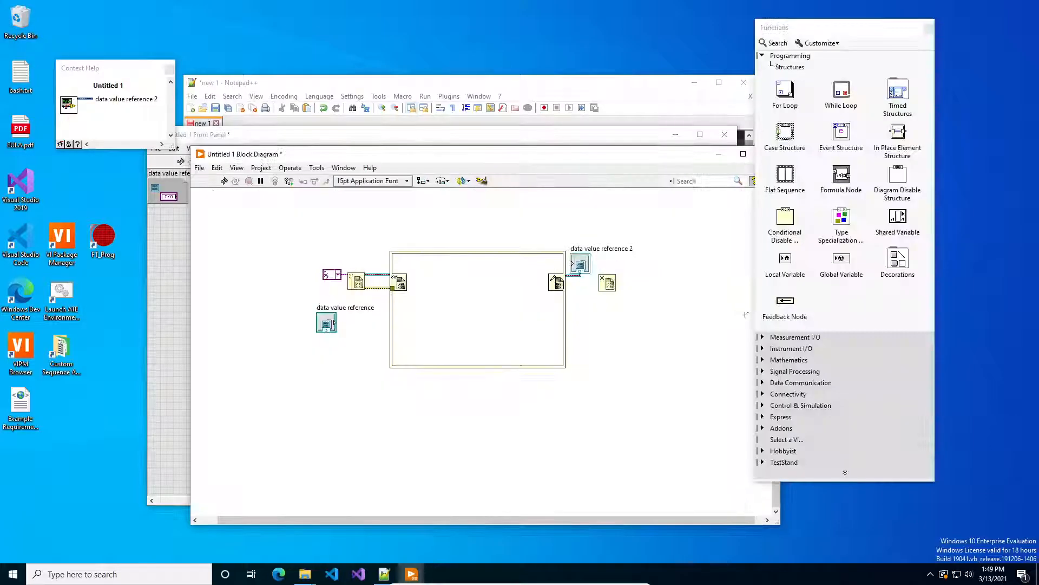
mouse_move(608, 281)
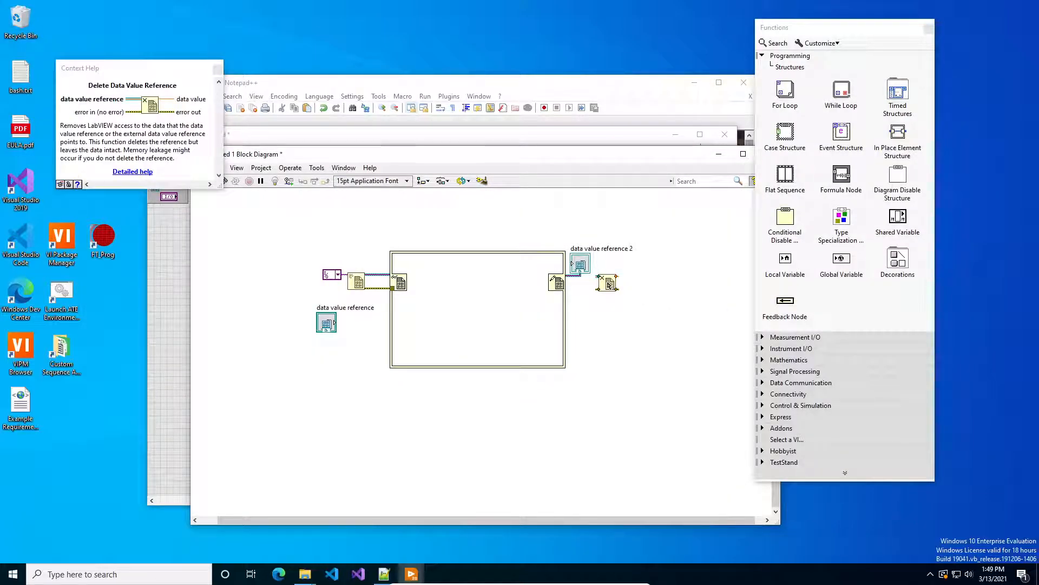